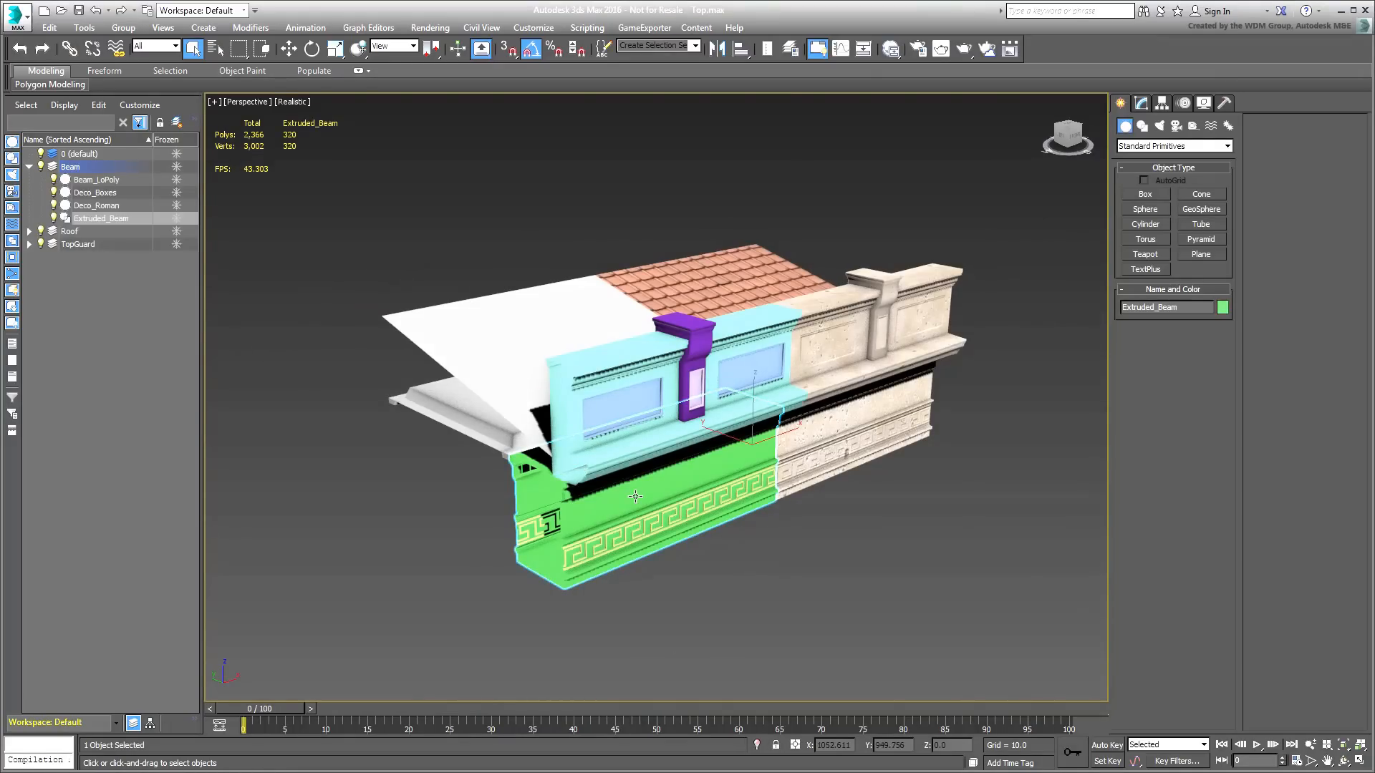
Step: Select a decorative beam part in Top.max, then open Memorial.max
{"action": "left_click", "coordinate": [95, 179]}
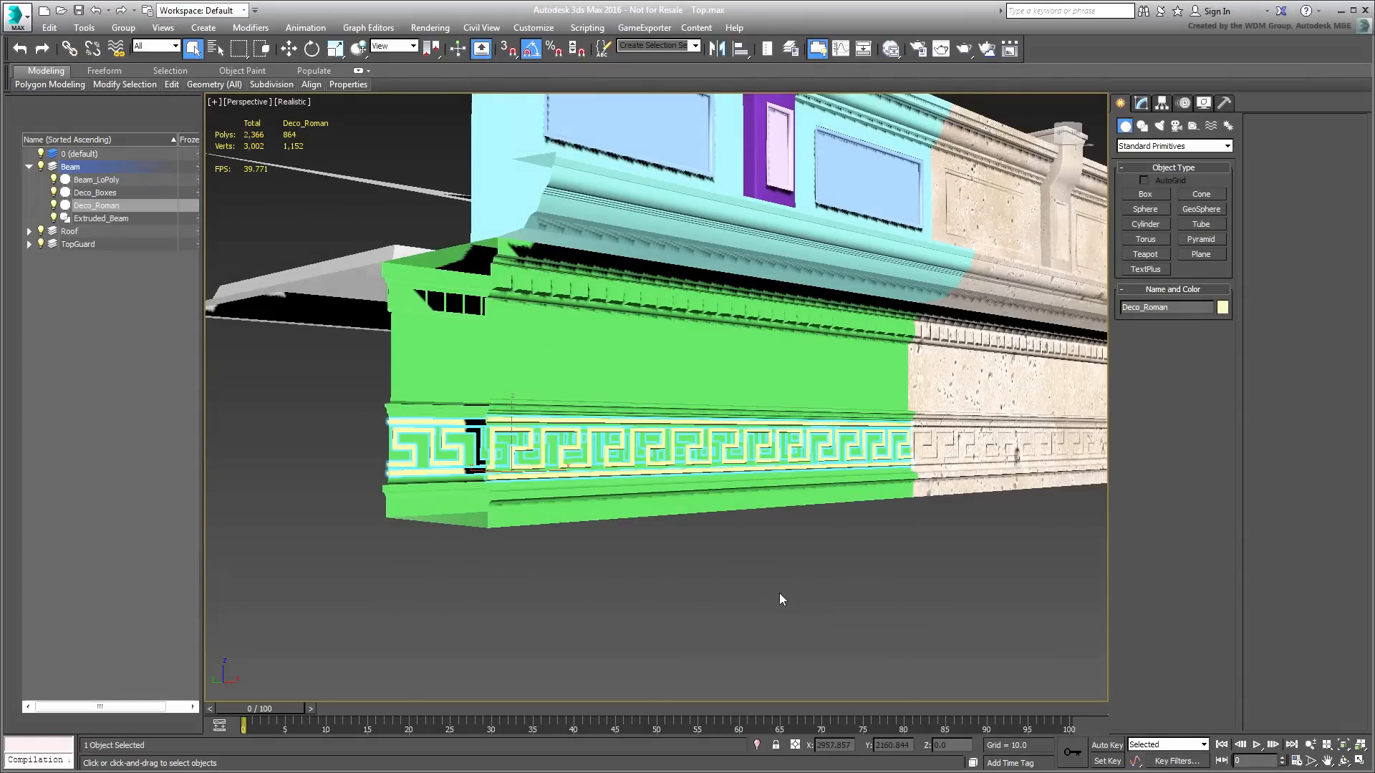
{"action": "left_click", "coordinate": [95, 192]}
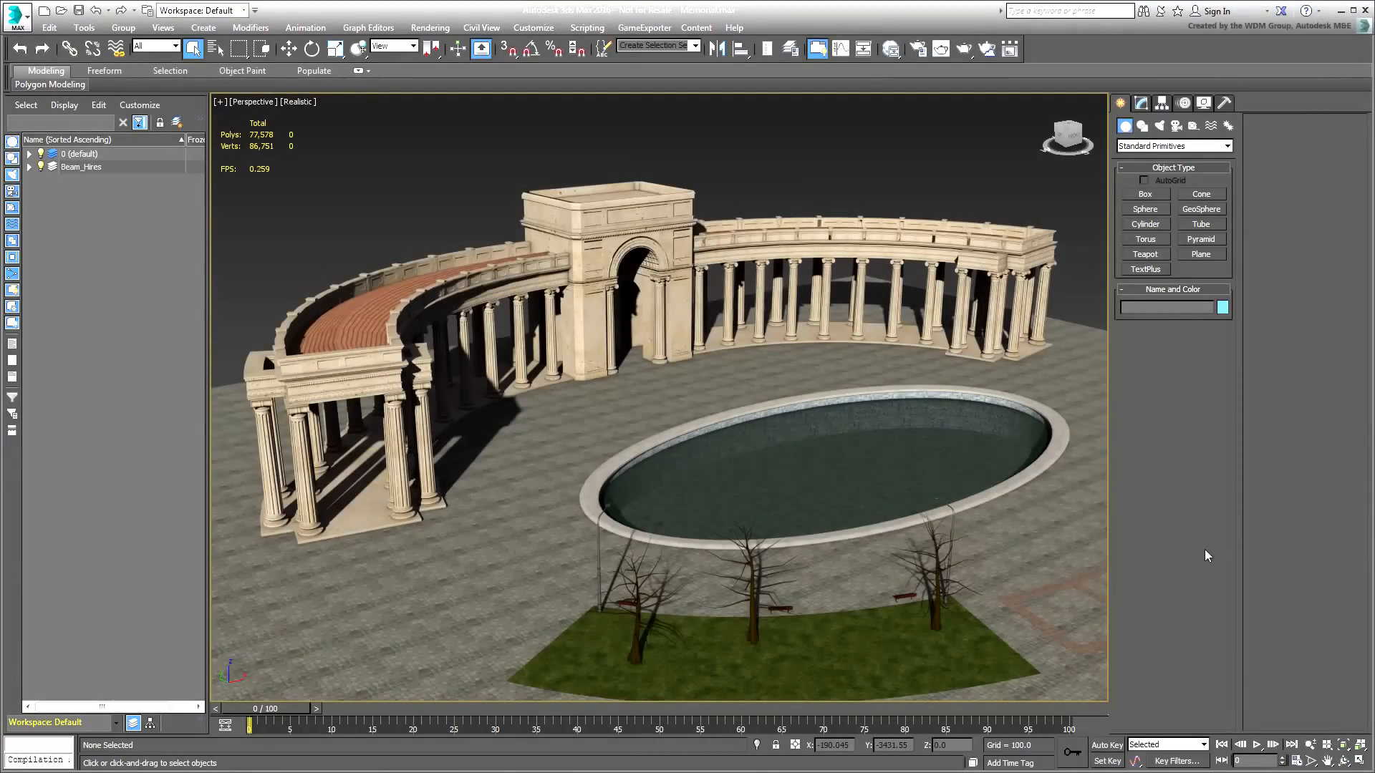
Step: Select Group_Left Colonnade and toggle off its Bend modifier in the Modify panel
{"action": "left_click", "coordinate": [615, 293]}
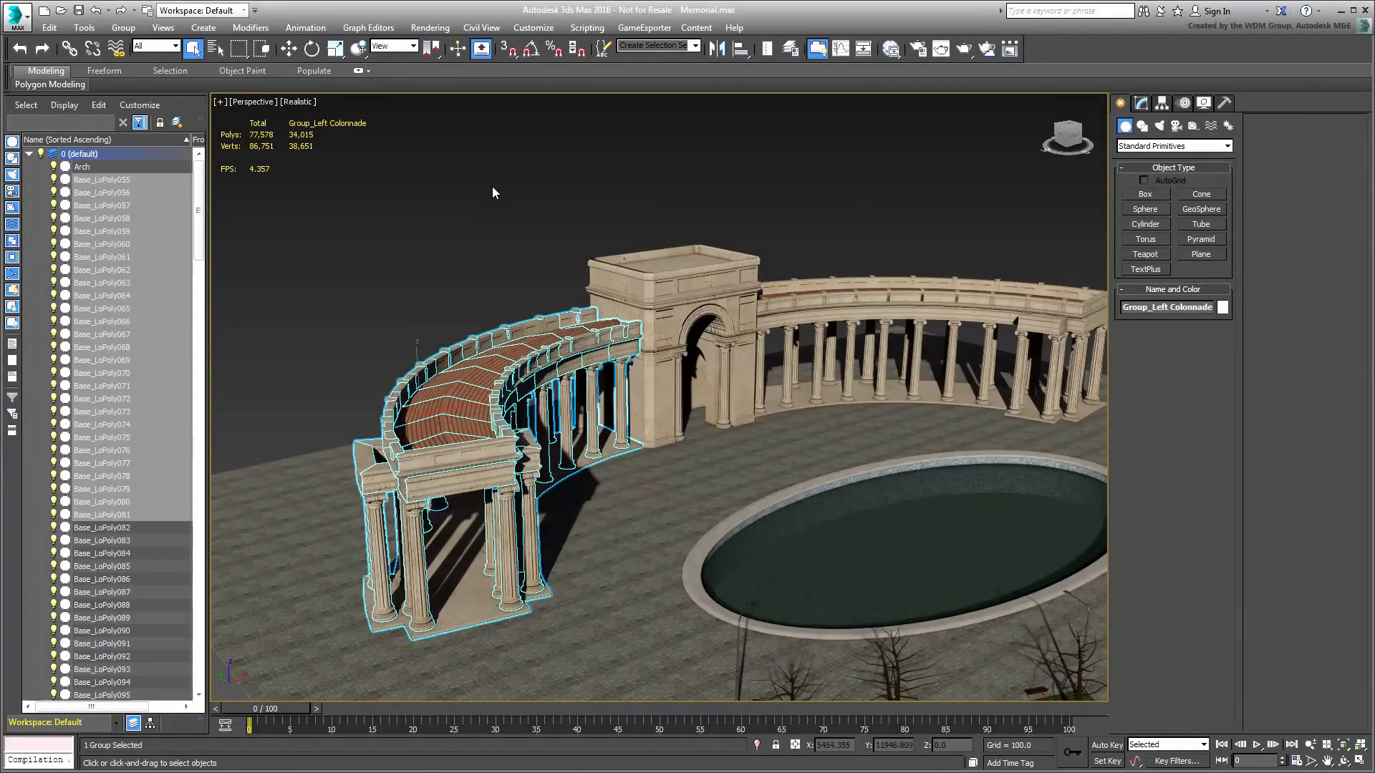
{"action": "left_click", "coordinate": [1141, 103]}
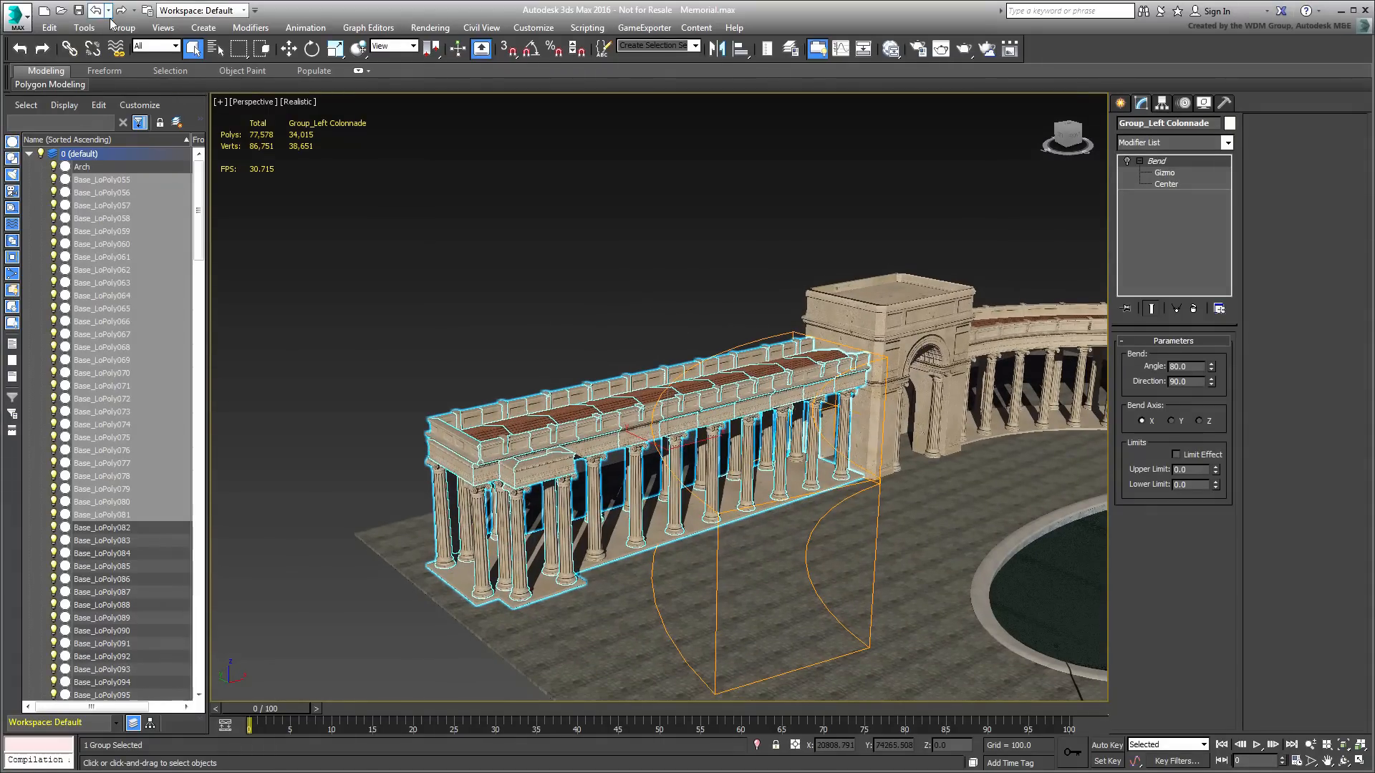
Step: Open the left colonnade group via Group > Open and orbit to the top guard pieces
{"action": "left_click", "coordinate": [121, 28]}
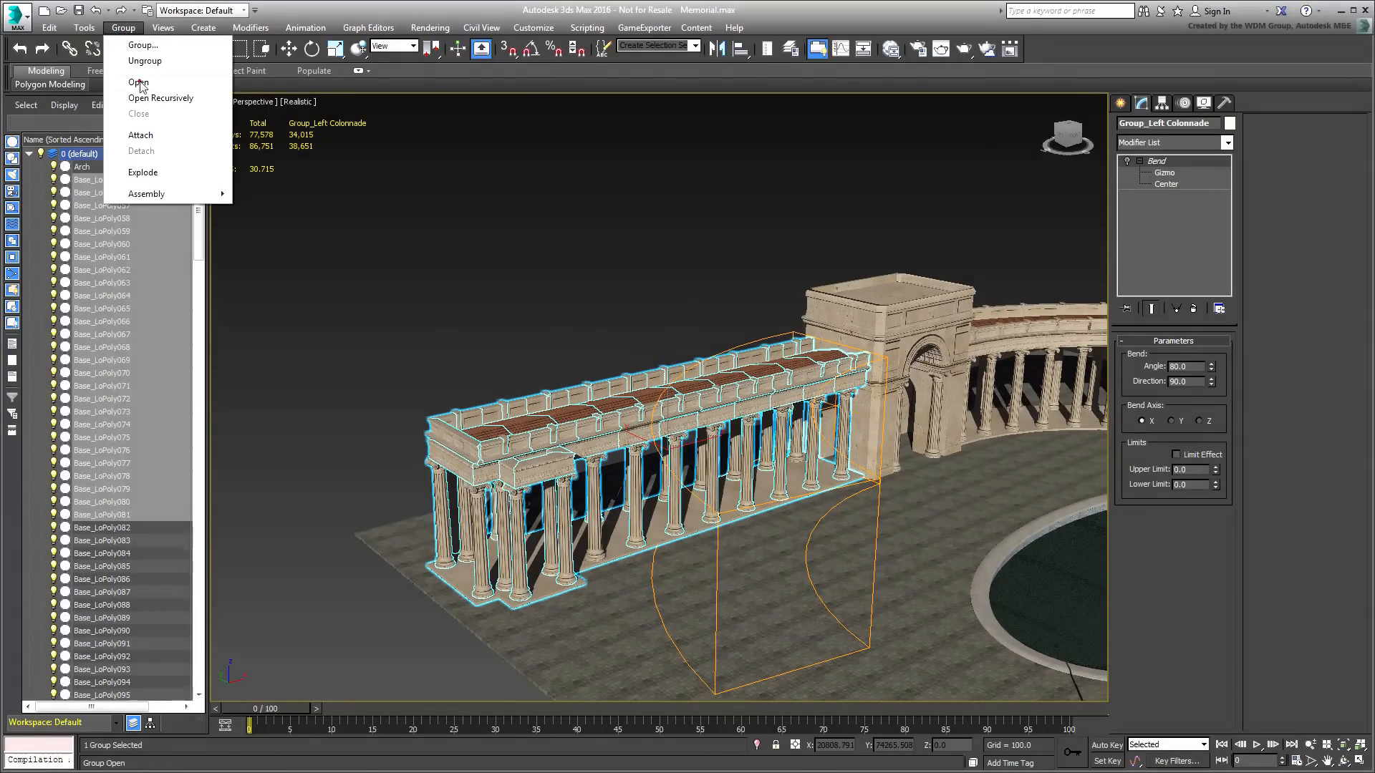
{"action": "left_click", "coordinate": [136, 83]}
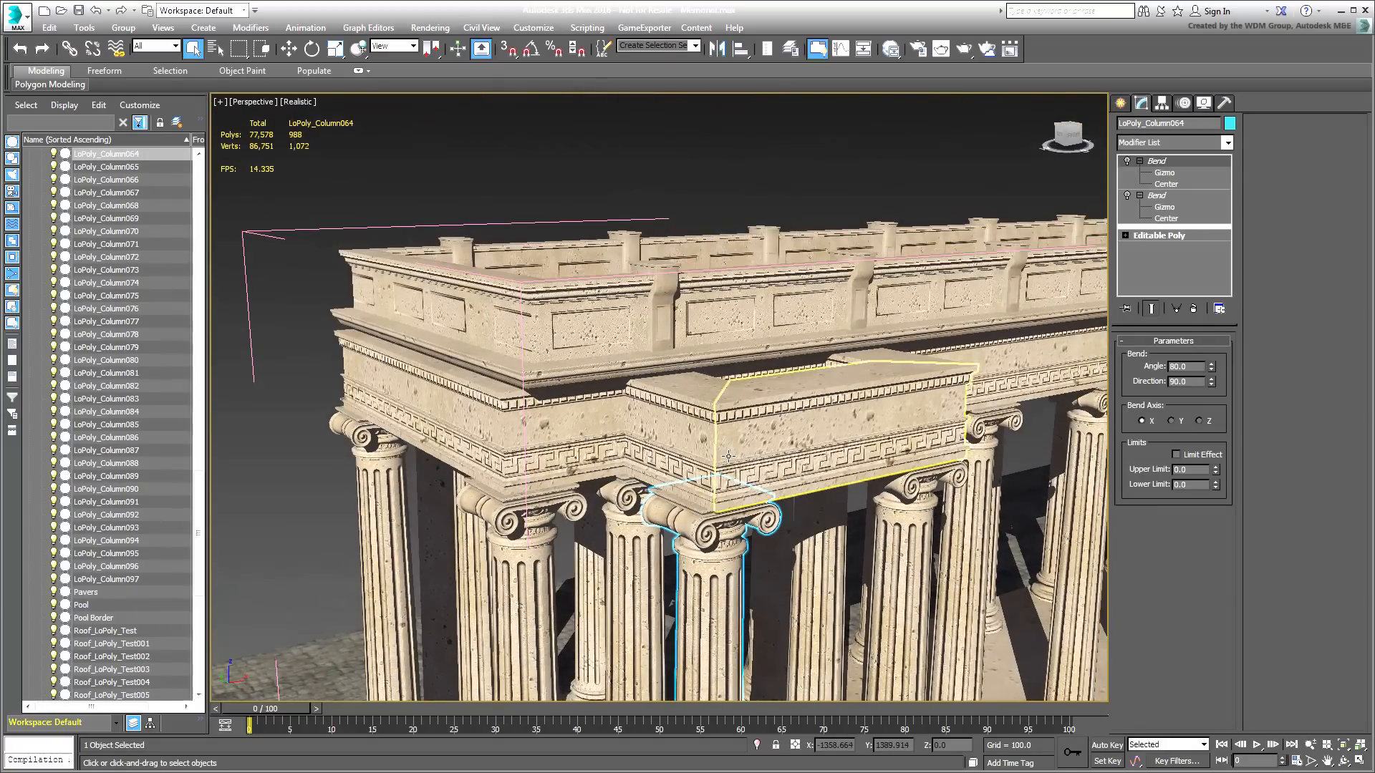
{"action": "left_click_drag", "start_coordinate": [727, 456], "coordinate": [993, 364]}
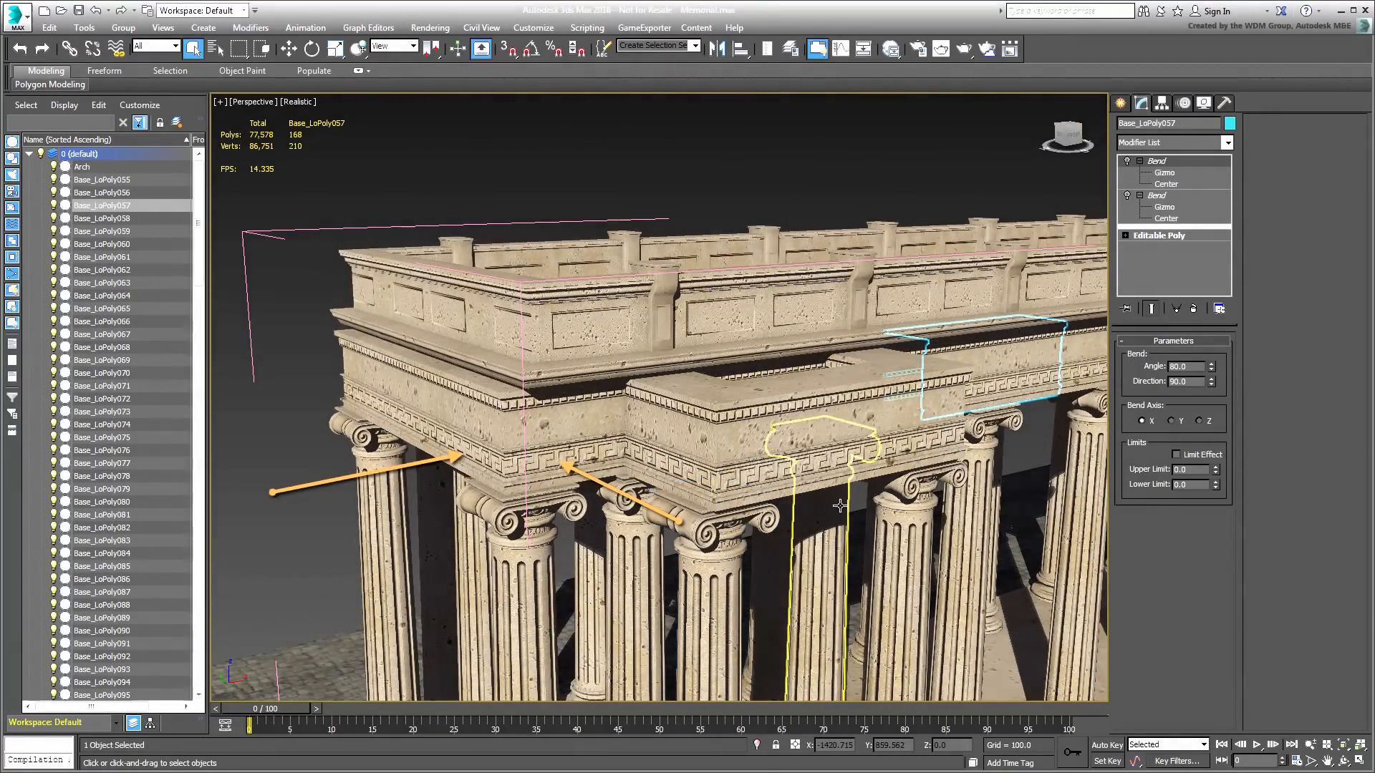
{"action": "mouse_move", "coordinate": [838, 506]}
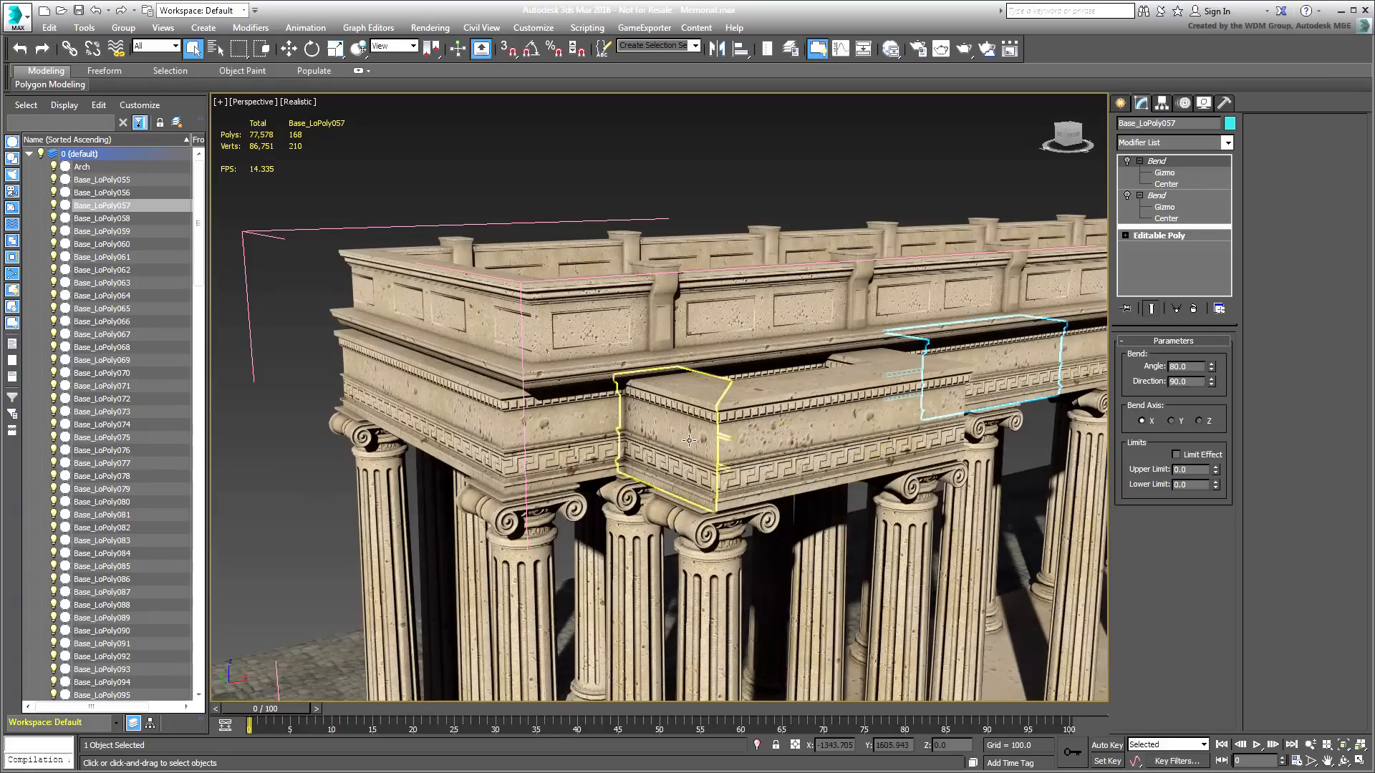
{"action": "left_click_drag", "start_coordinate": [688, 441], "coordinate": [843, 368]}
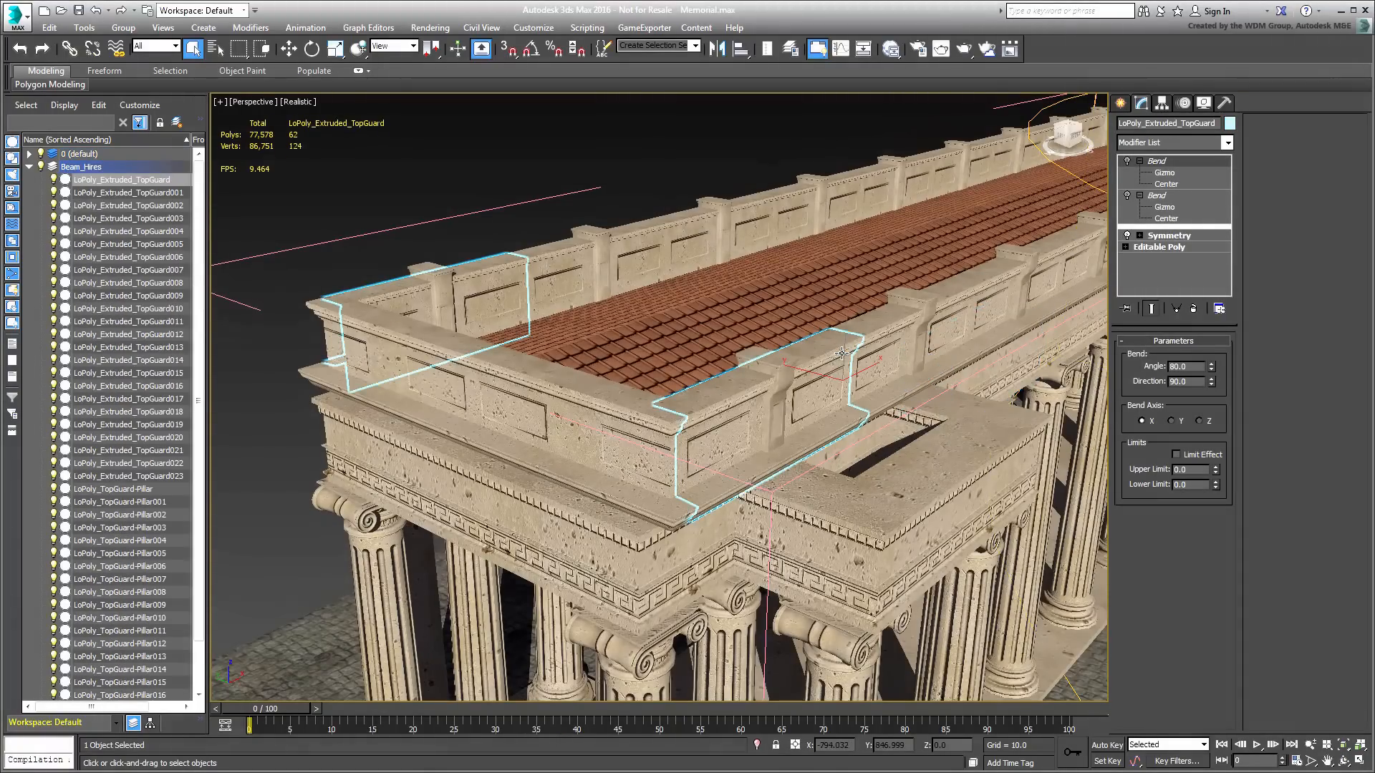
Step: Inspect a TopGuard object's Slice modifiers, then return to the Group menu to close it
{"action": "left_click", "coordinate": [1168, 235]}
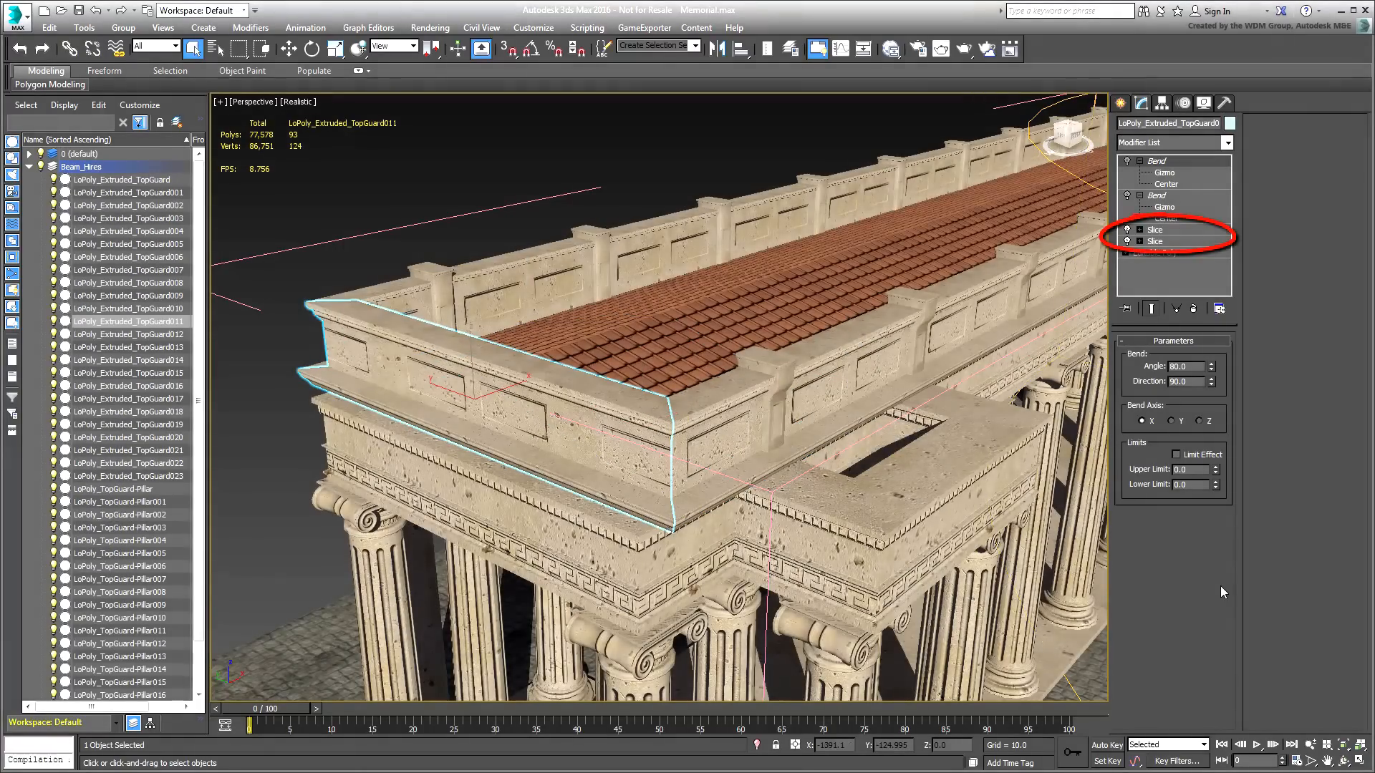
{"action": "left_click", "coordinate": [1154, 242]}
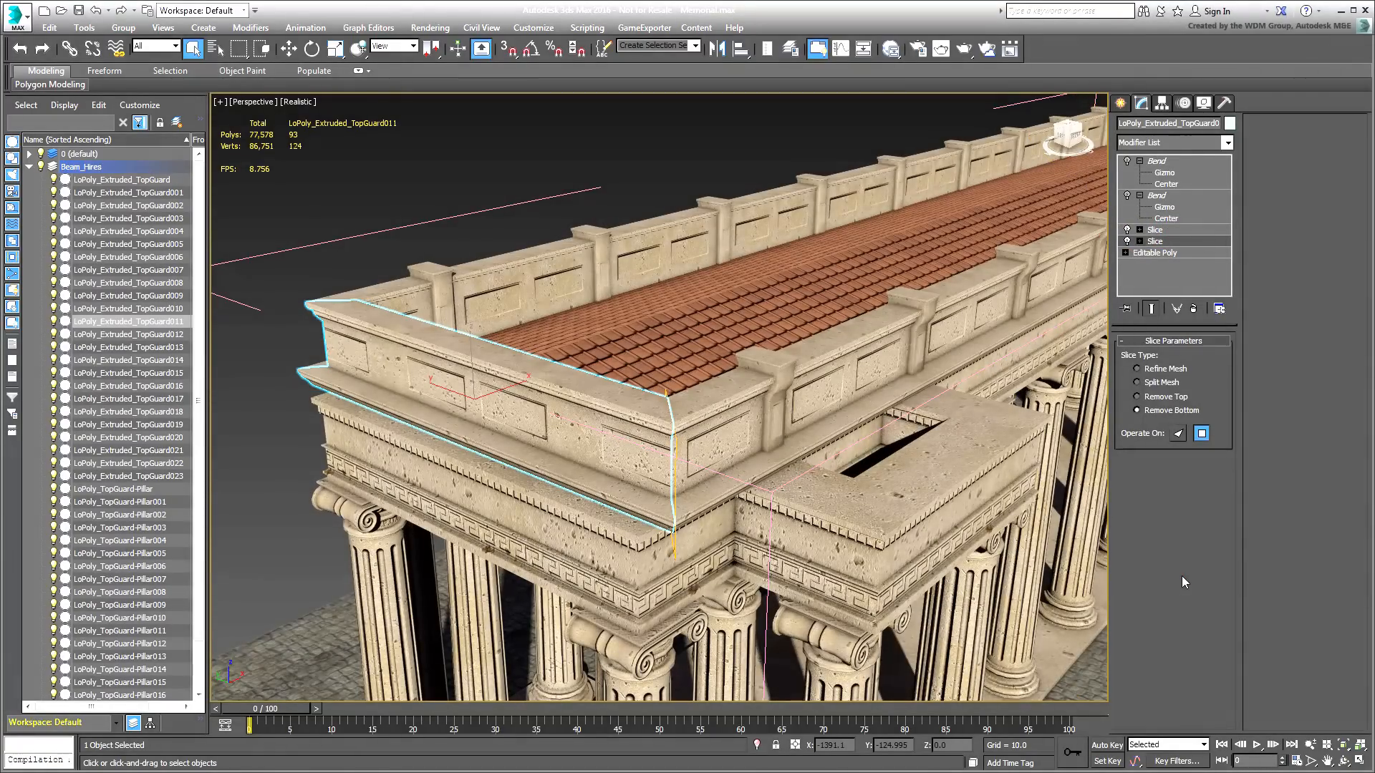
{"action": "left_click", "coordinate": [123, 27]}
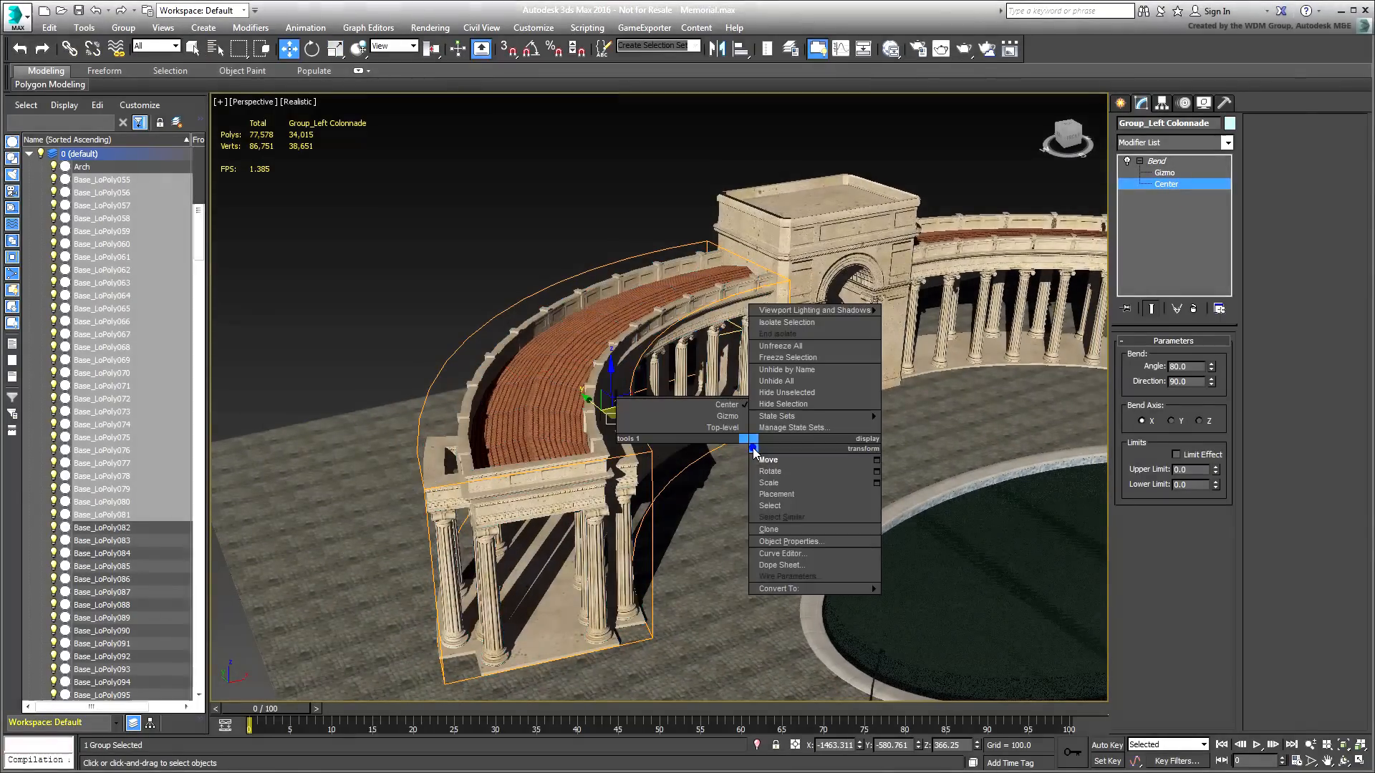
Step: Move the Bend Center in the viewport to change the left colonnade's curve
{"action": "left_click", "coordinate": [767, 460]}
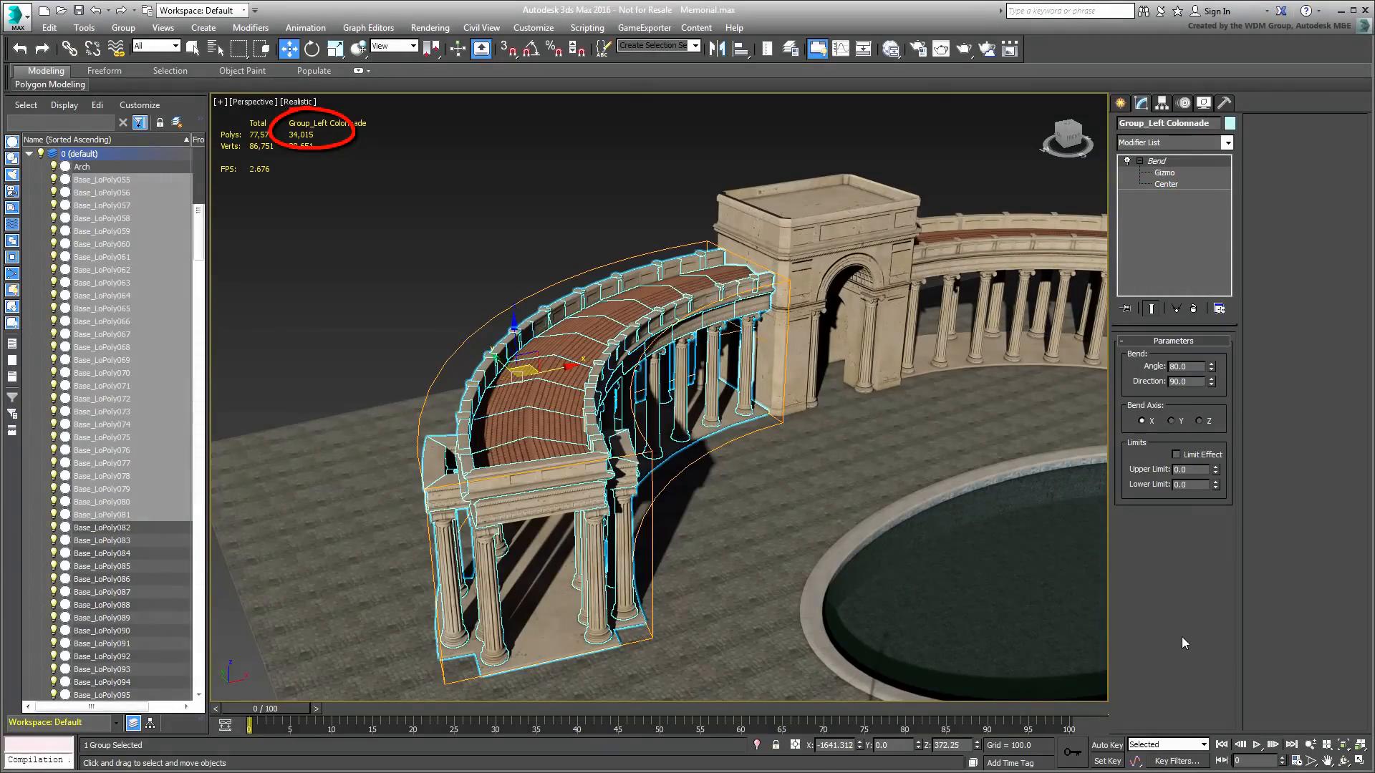
{"action": "mouse_move", "coordinate": [1177, 639]}
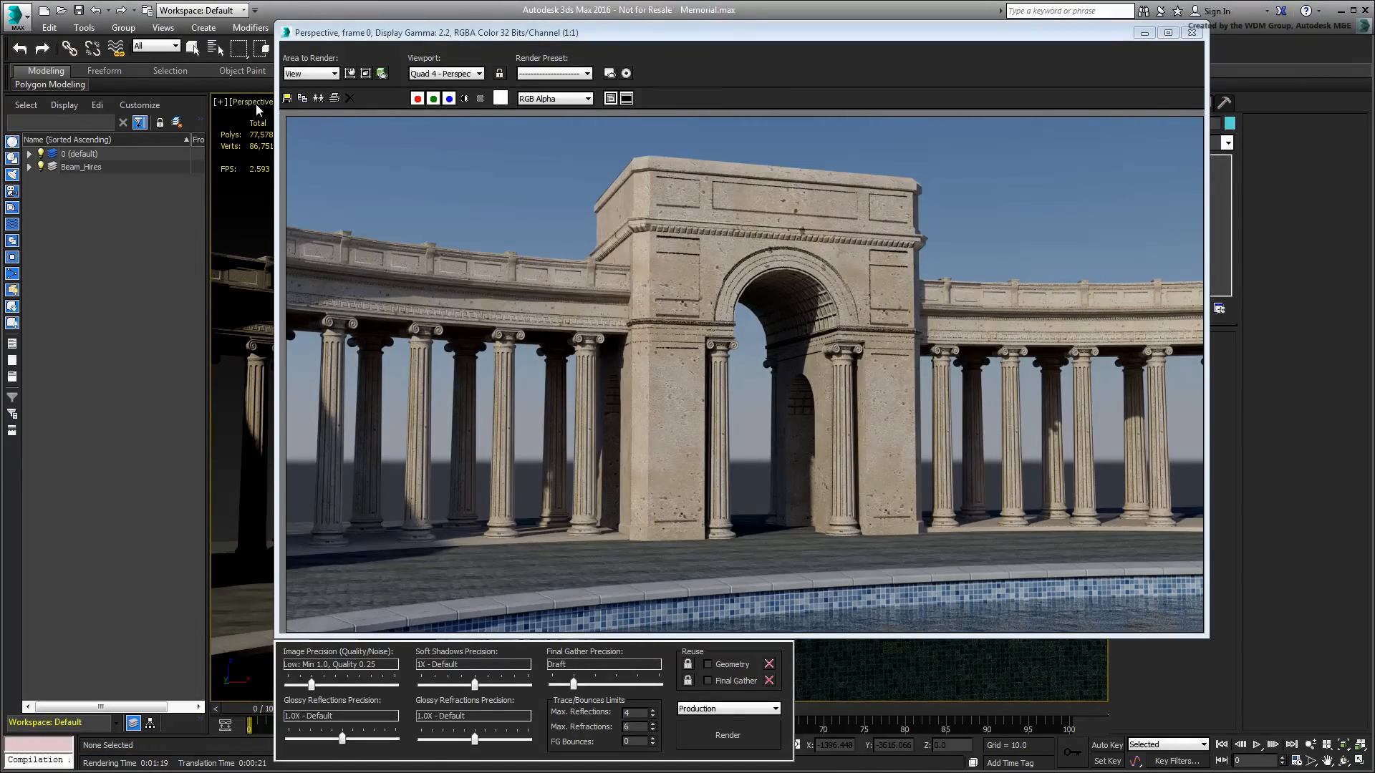
Step: In the Rendered Frame Window, render Cam_Birdseye, then start rendering Cam_Inside-Colonnade
{"action": "left_click", "coordinate": [252, 101]}
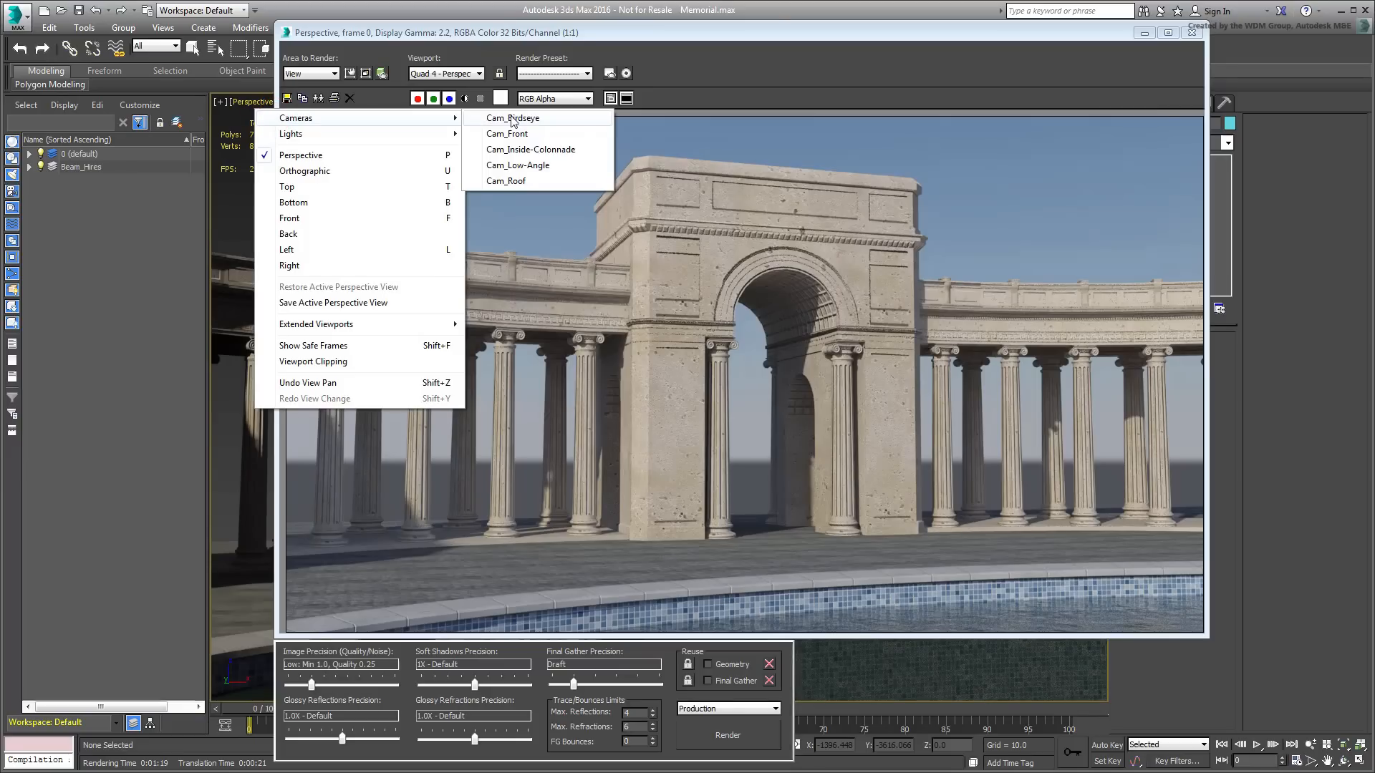
{"action": "left_click", "coordinate": [519, 118]}
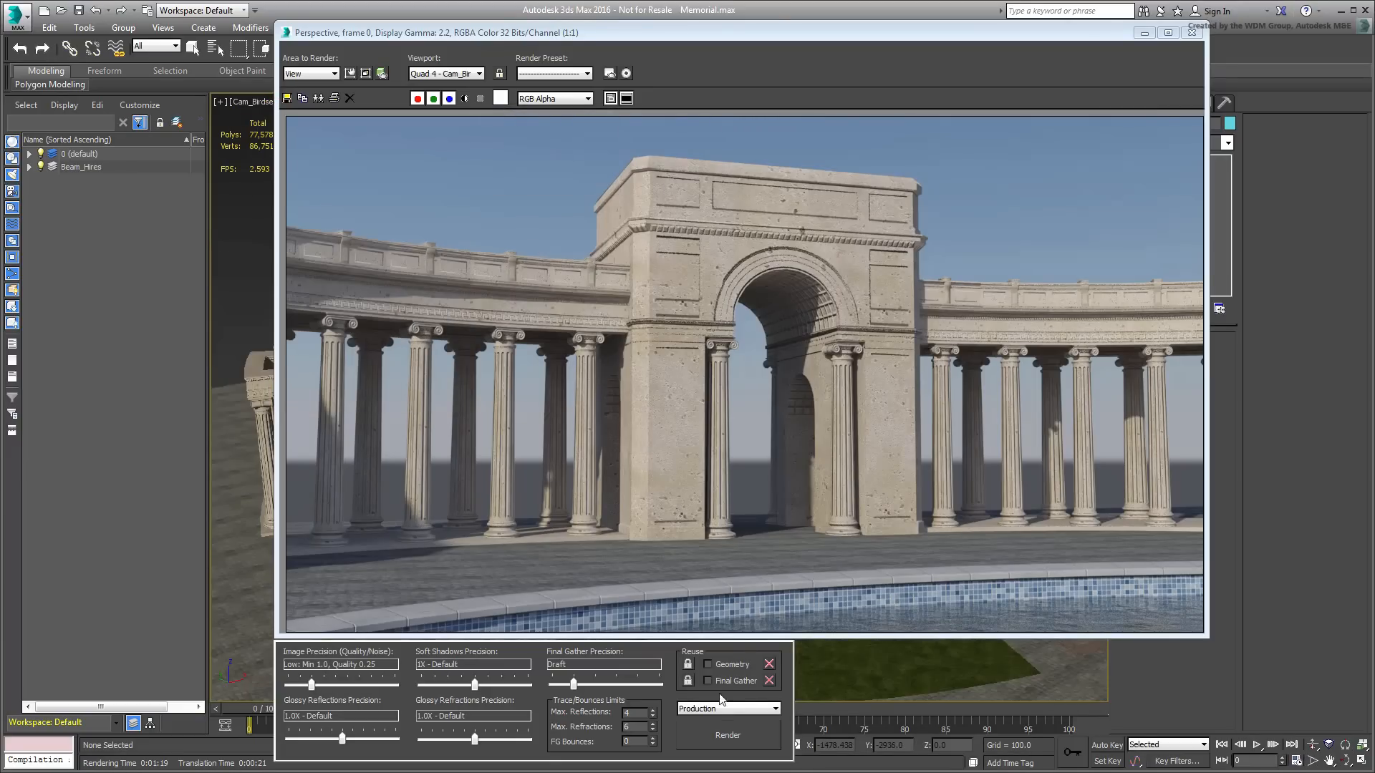
{"action": "left_click", "coordinate": [728, 736]}
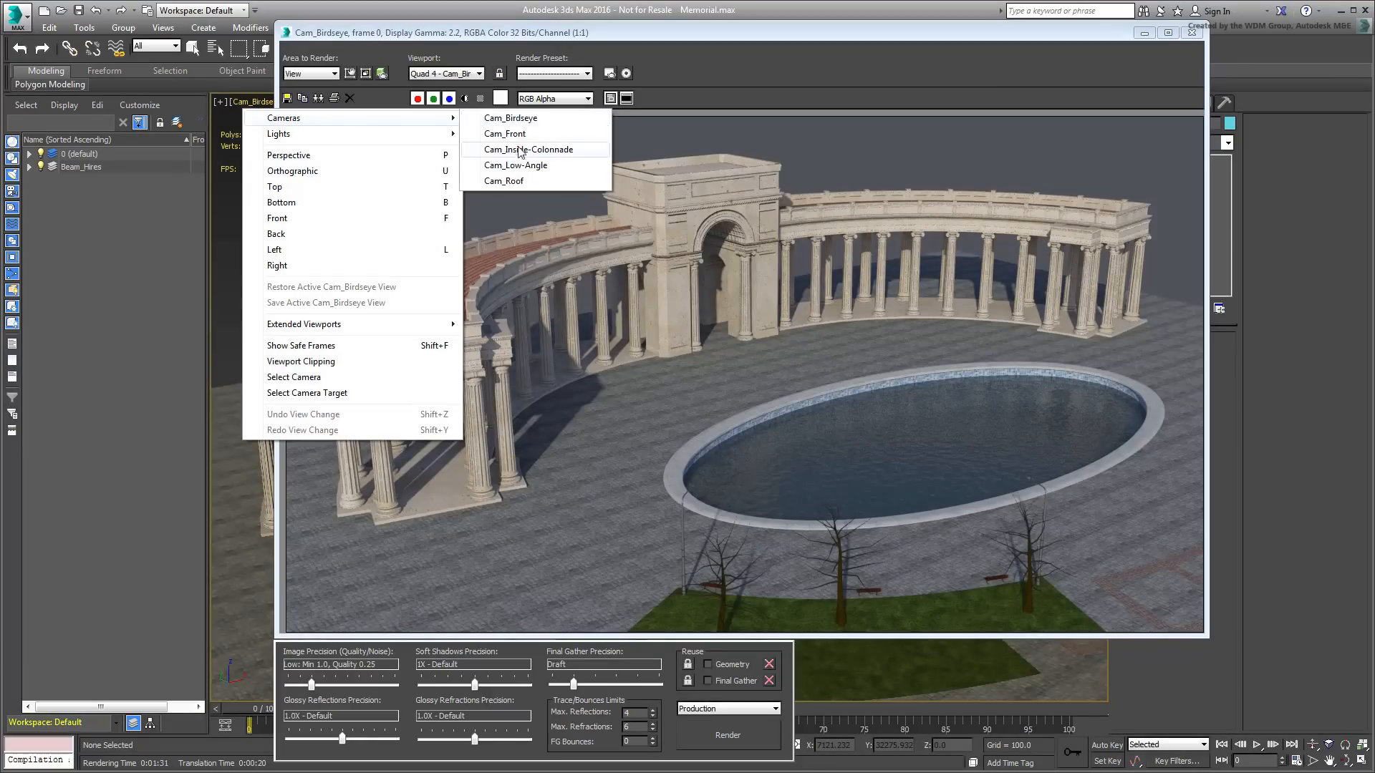
{"action": "left_click", "coordinate": [527, 149]}
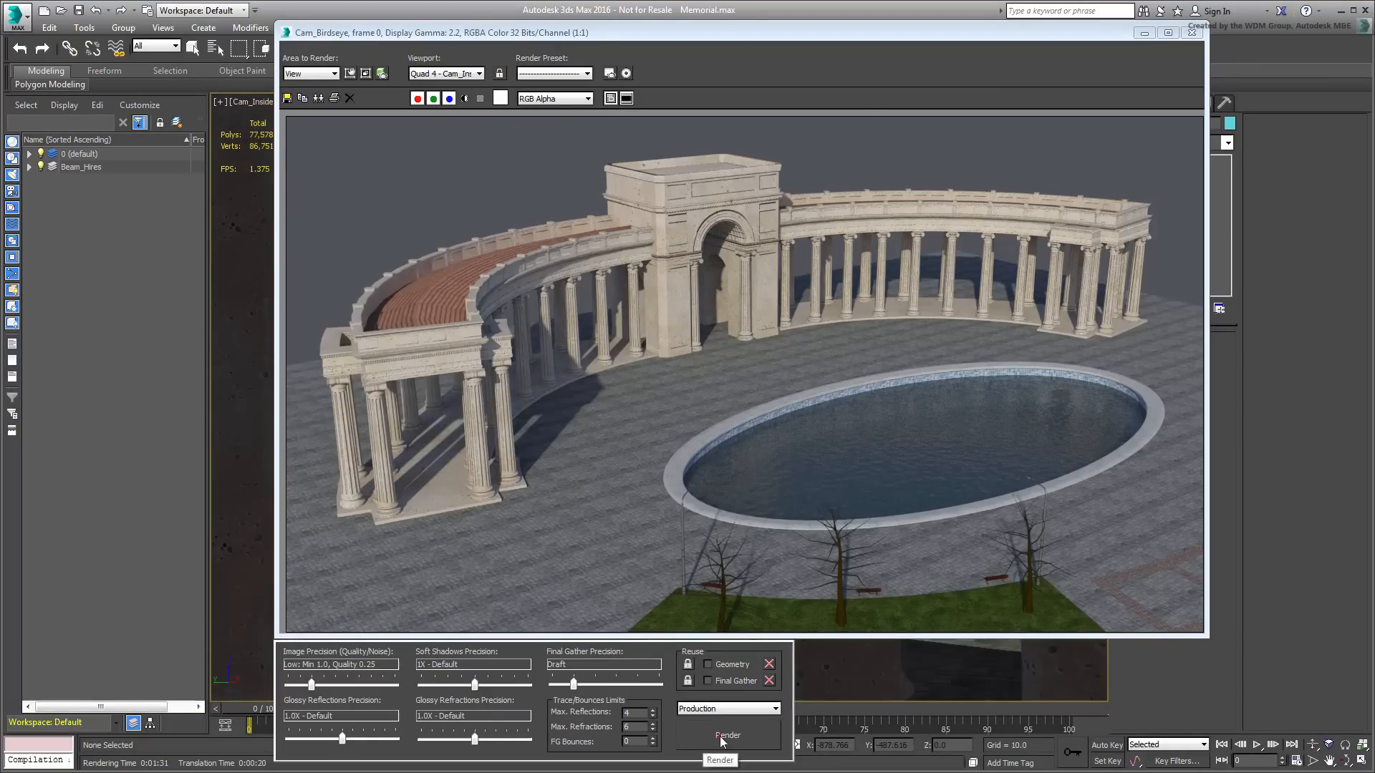
{"action": "left_click", "coordinate": [726, 735]}
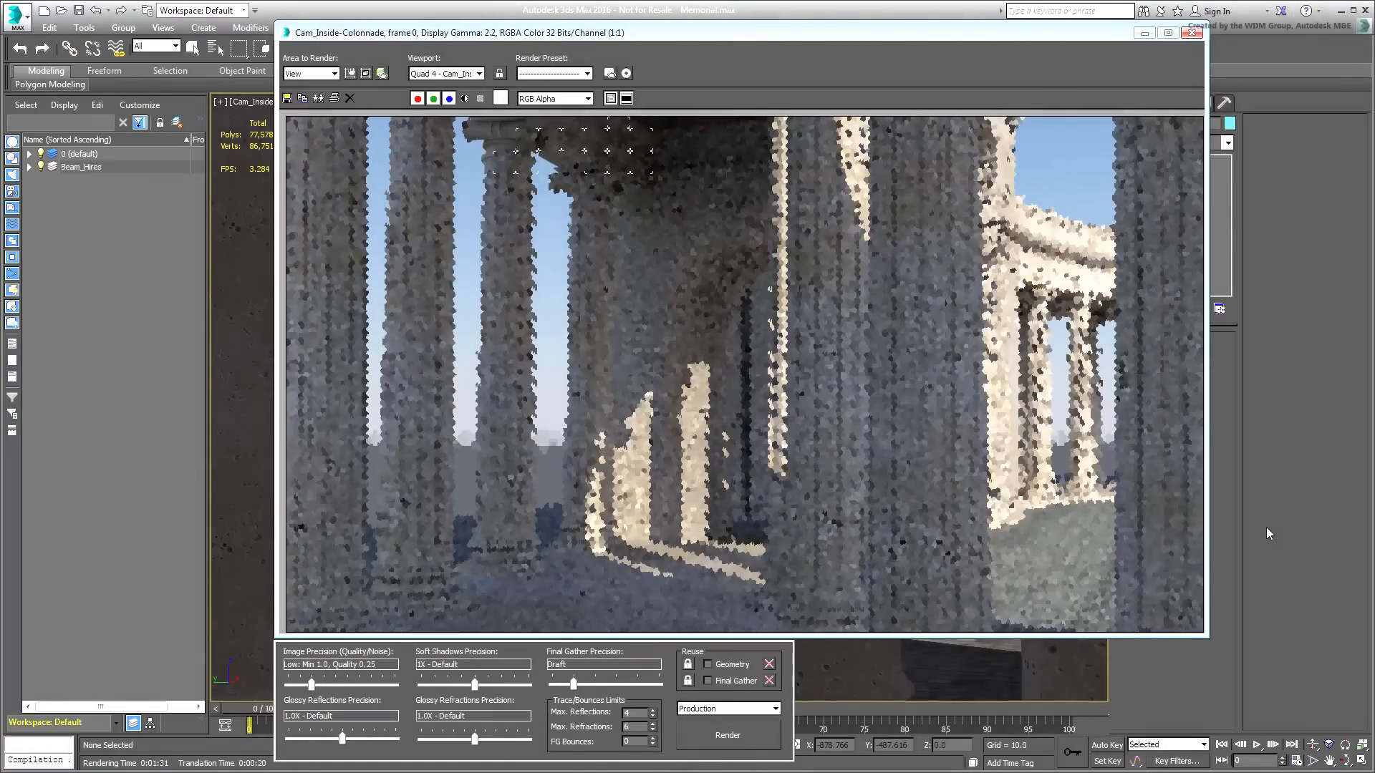